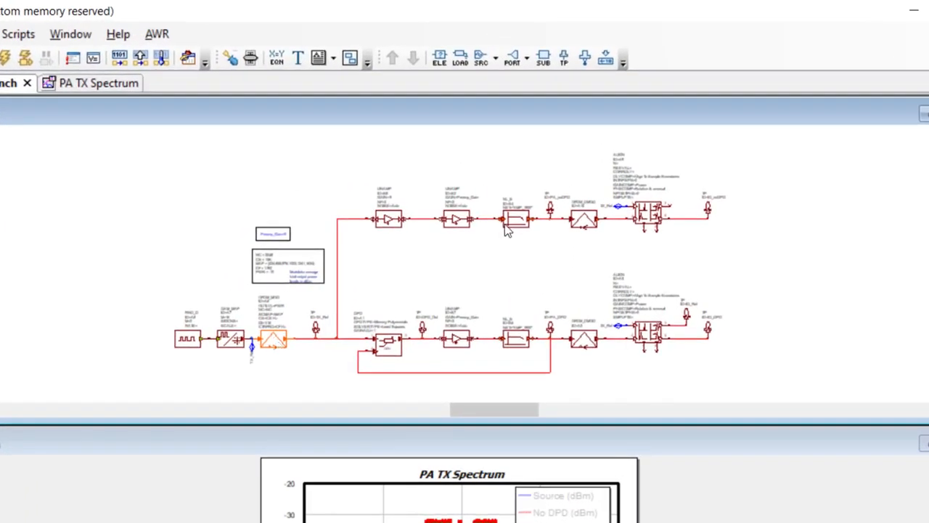
mouse_move(519, 236)
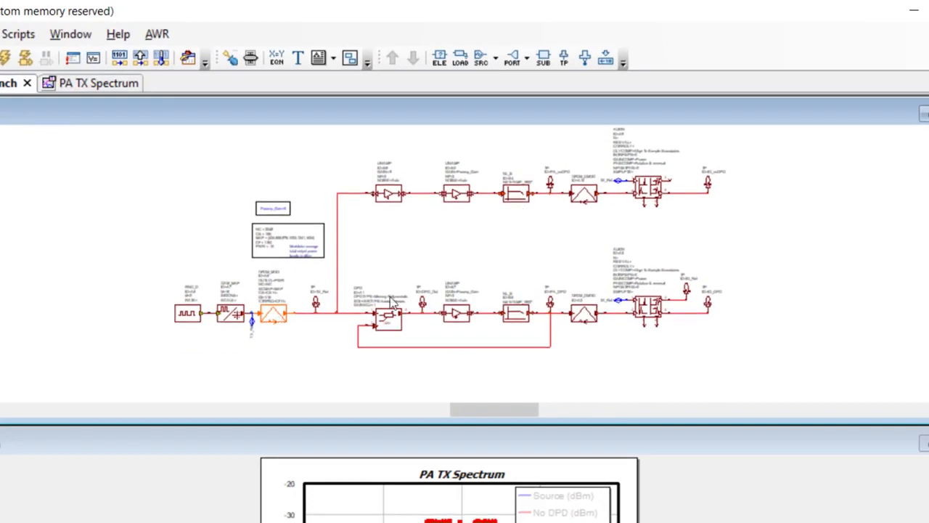
mouse_move(404, 311)
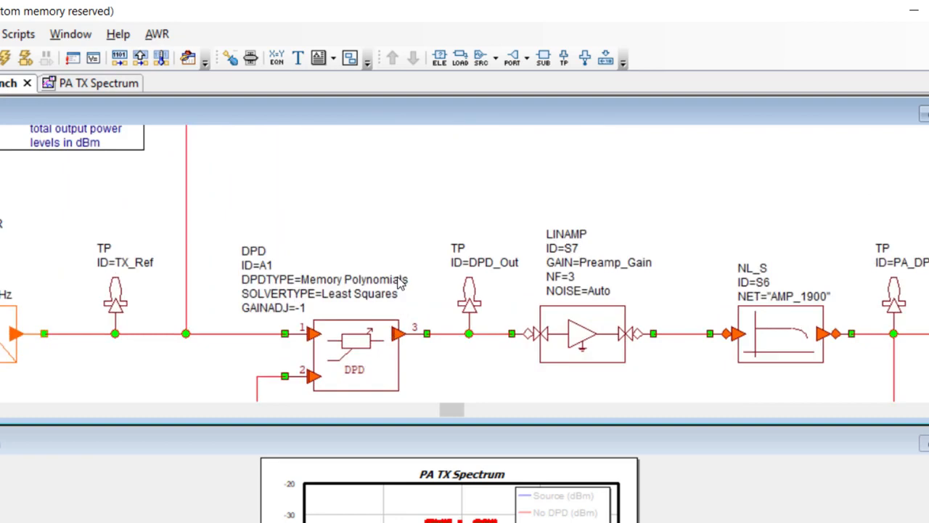
Advance to the slide on 5G NR Downlink/Uplink test models and their TX/RX test benches.
click(596, 282)
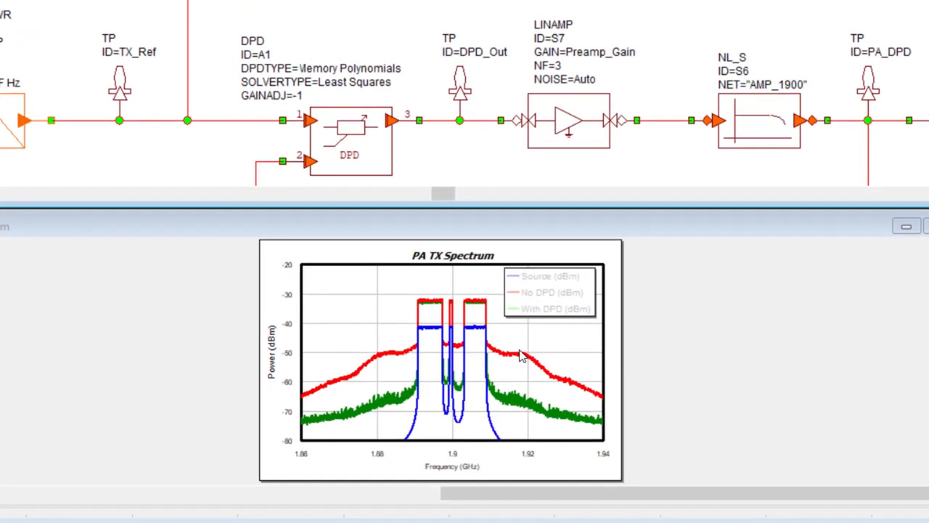
mouse_move(523, 354)
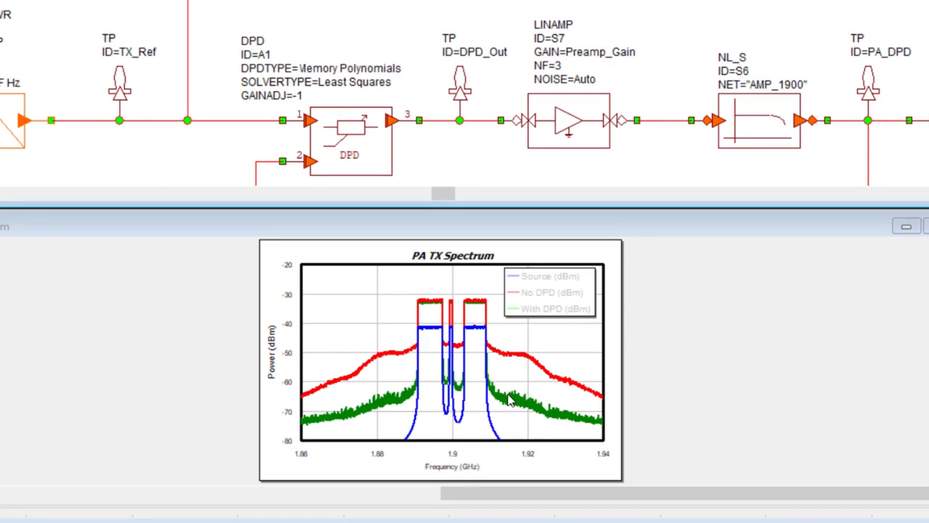
mouse_move(514, 407)
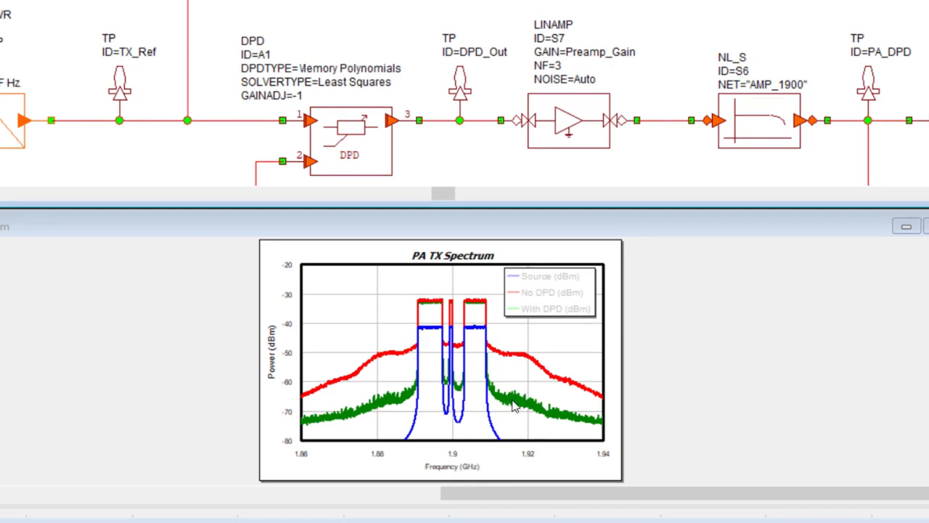
mouse_move(523, 408)
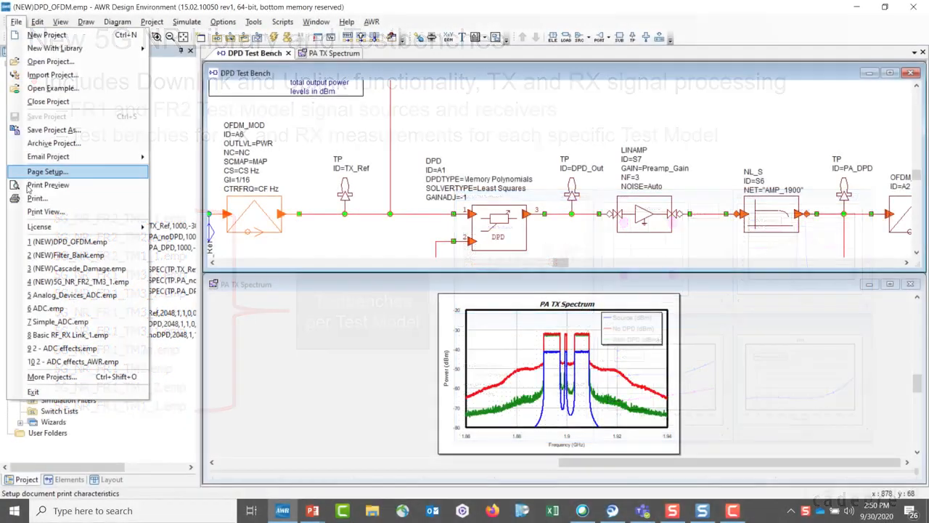
Open the recent project 5G_NR_FR2_TM3_1.emp from the File menu.
click(80, 282)
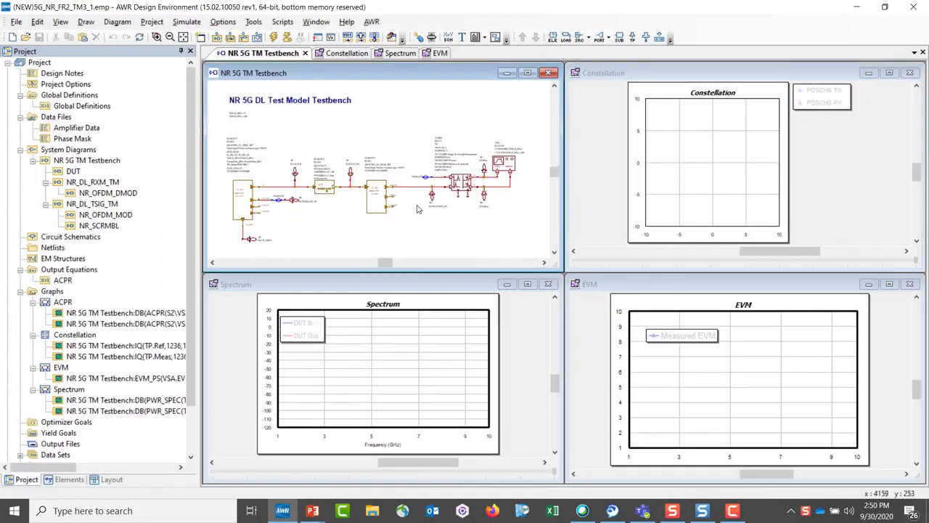
mouse_move(221, 198)
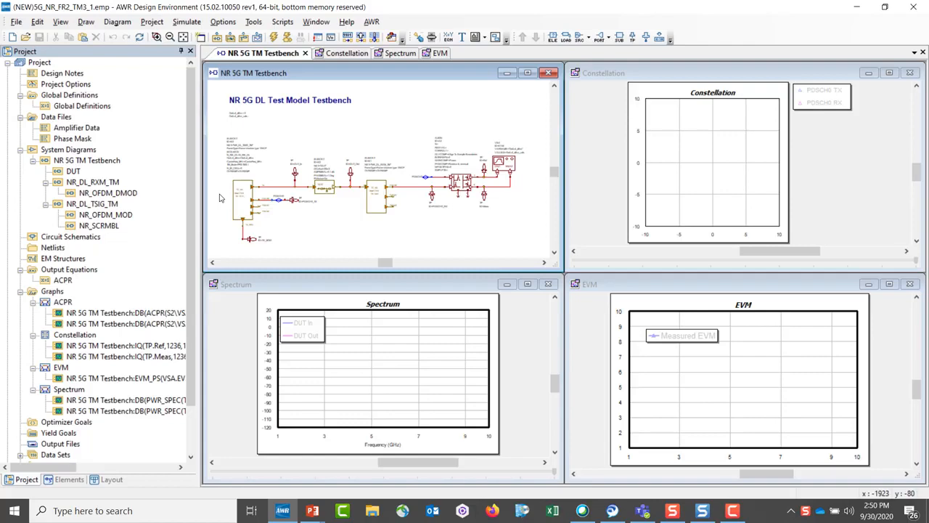
mouse_move(240, 186)
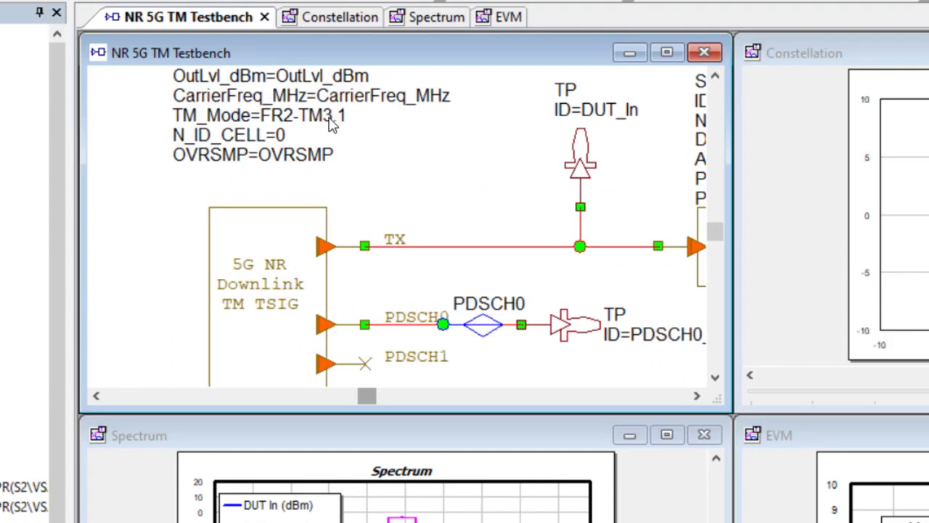
List the TM_Mode choices on the 5G NR TSIG block, currently FR2-TM3.1.
click(305, 116)
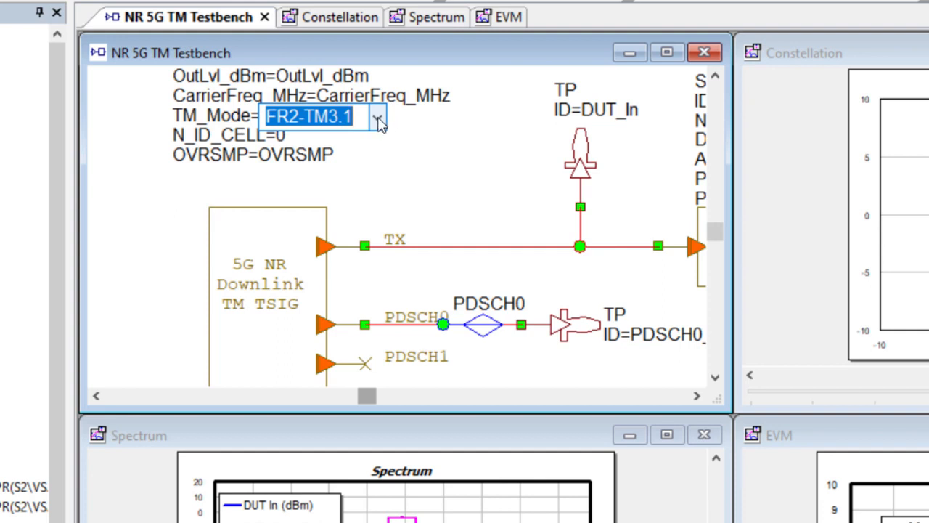
click(377, 117)
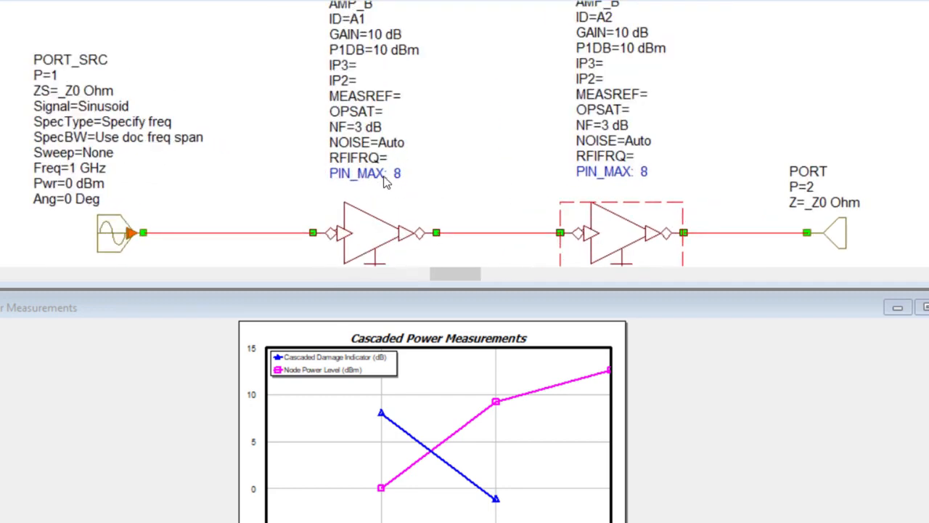
mouse_move(399, 182)
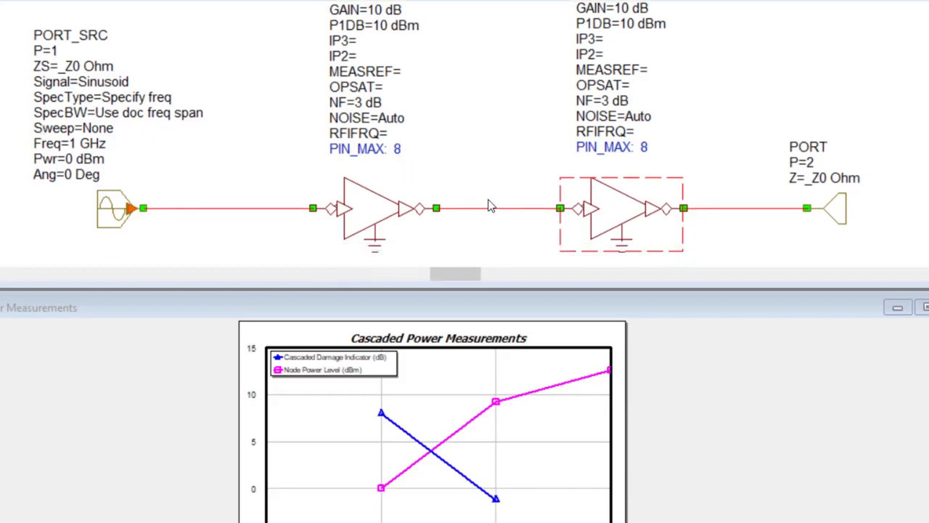
mouse_move(584, 214)
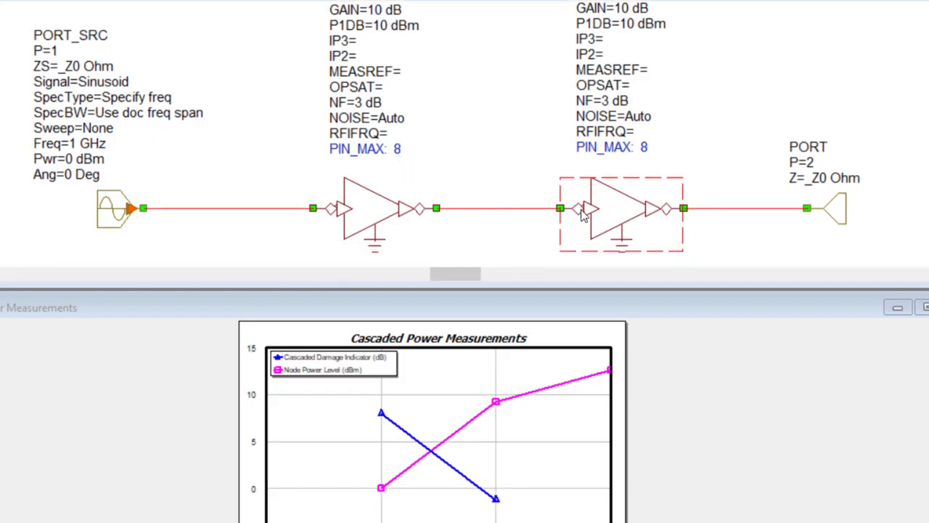
mouse_move(610, 141)
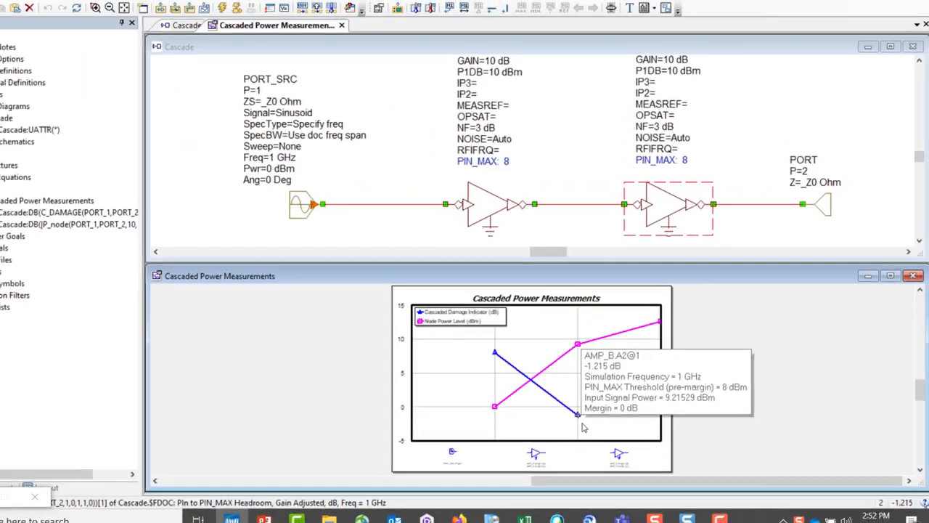
Open the File menu after reading AMP_B.A2's −1.215 dB damage margin.
click(16, 21)
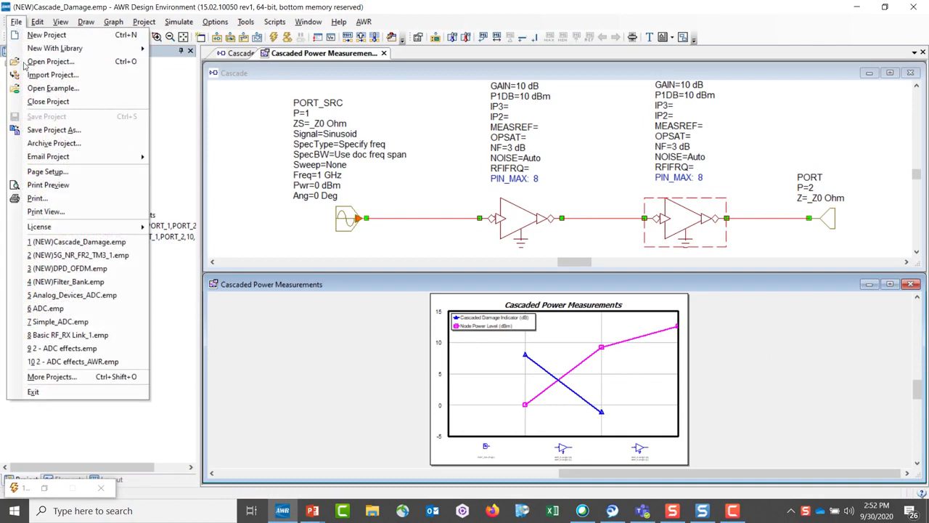
click(65, 282)
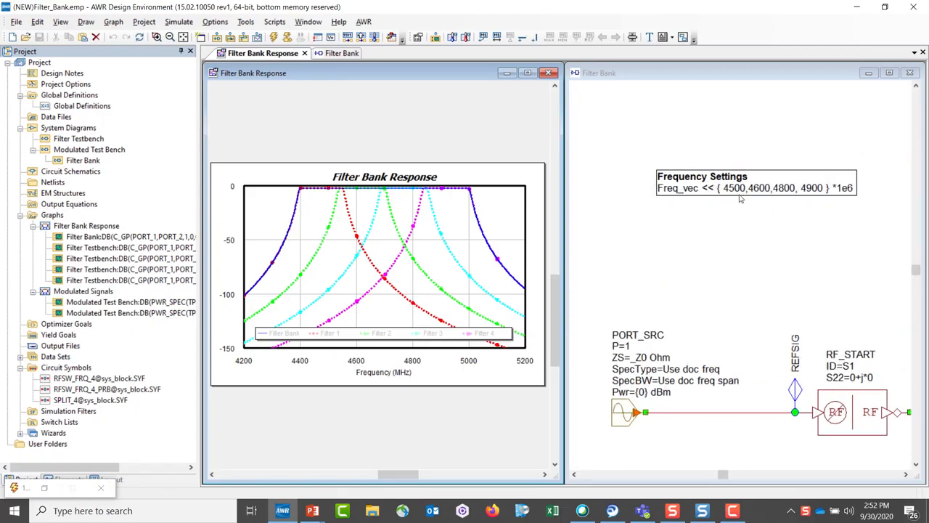
mouse_move(769, 197)
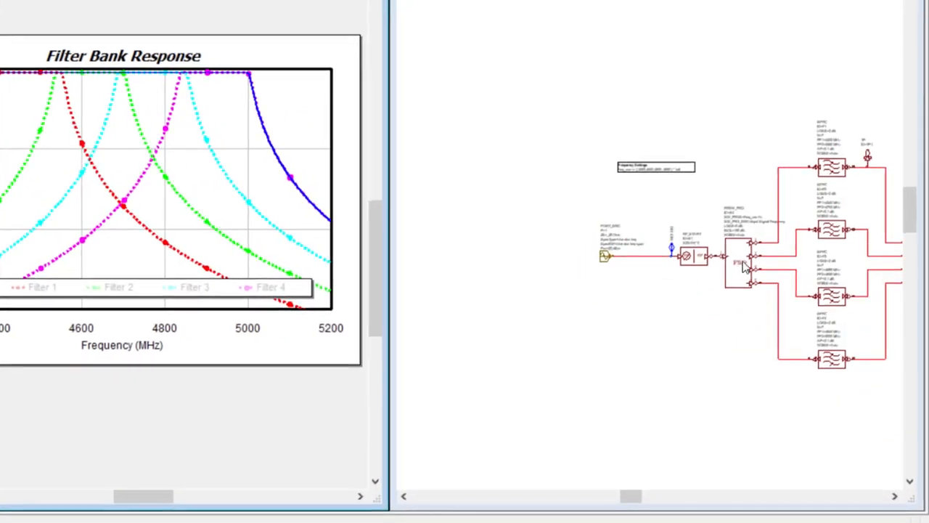
mouse_move(850, 156)
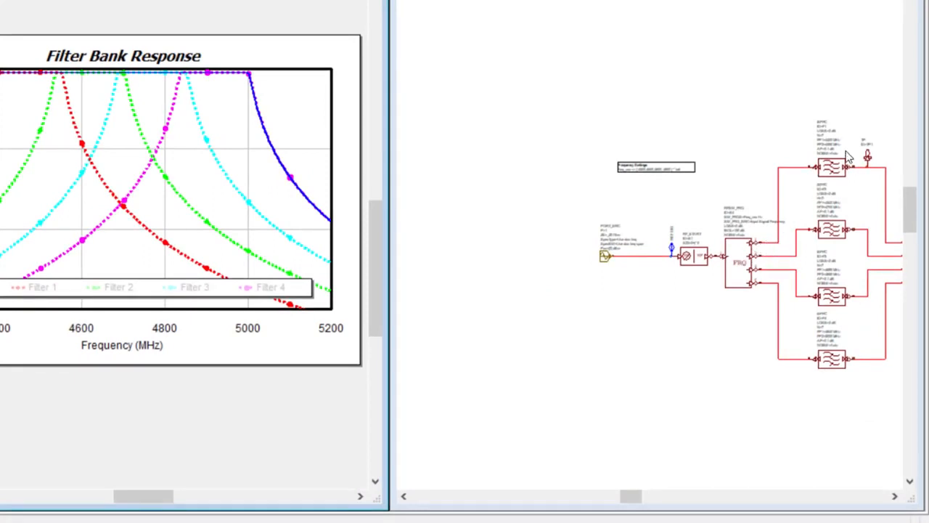
mouse_move(833, 236)
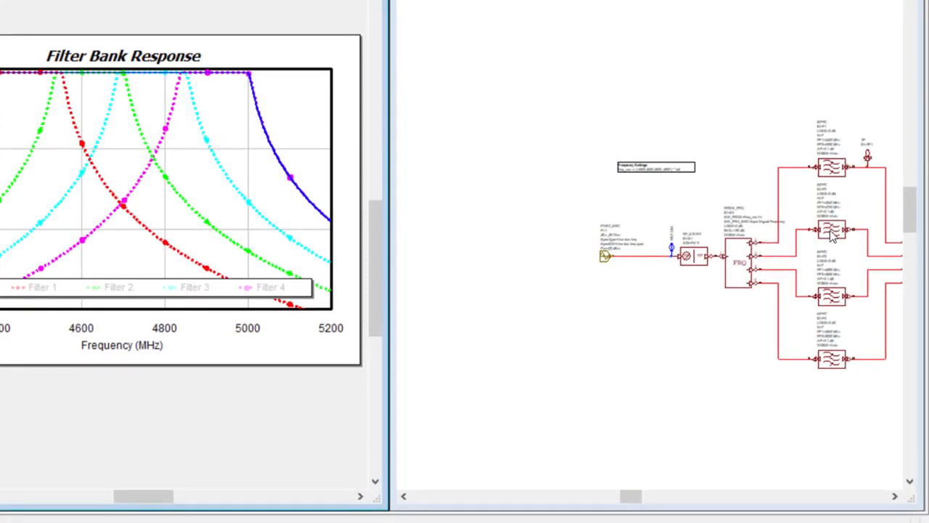
mouse_move(669, 223)
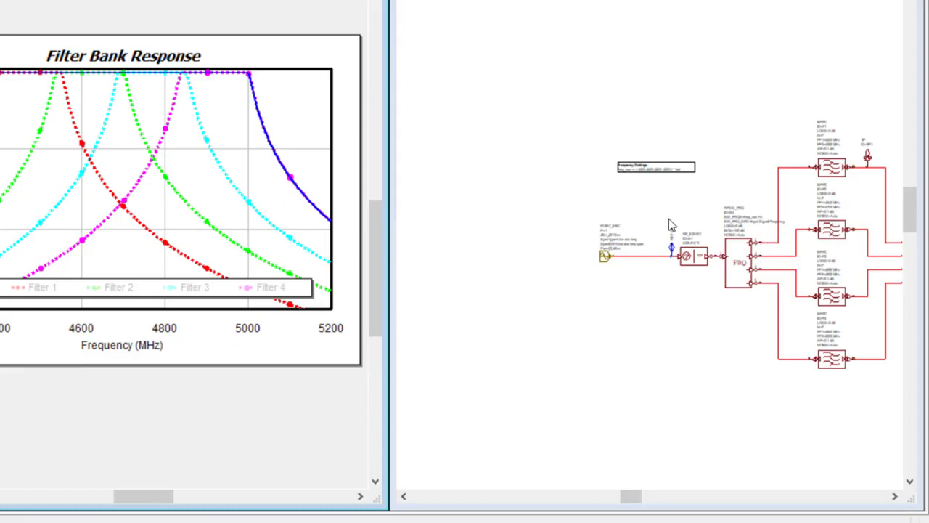
click(529, 72)
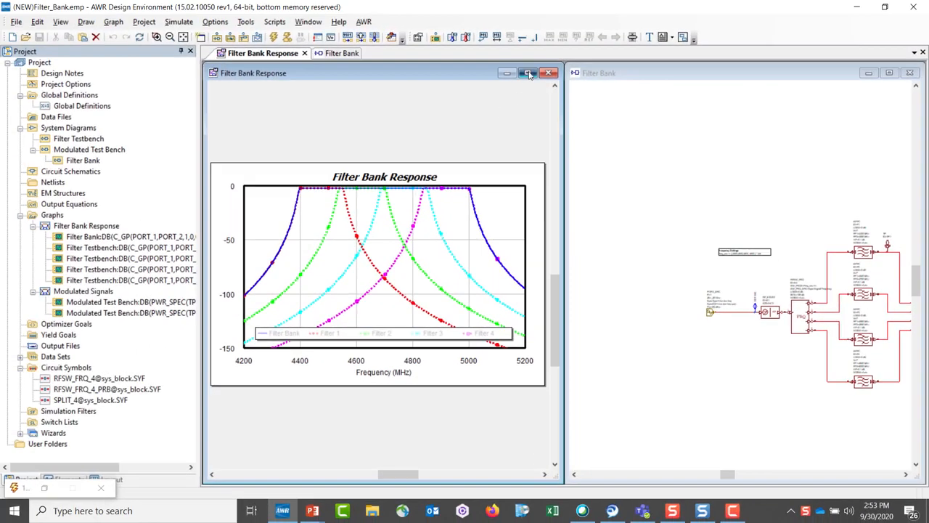
Maximize the Filter Bank Response graph window and open the Help menu.
click(528, 73)
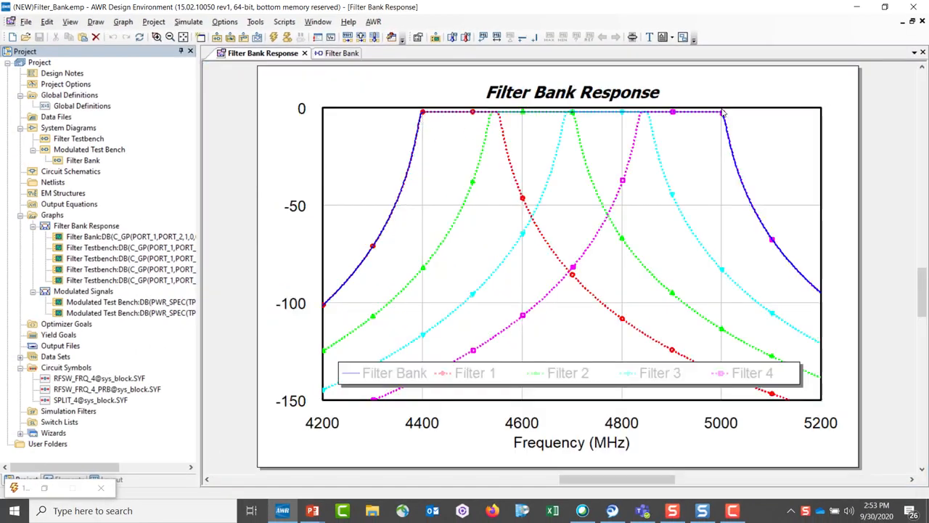
mouse_move(428, 154)
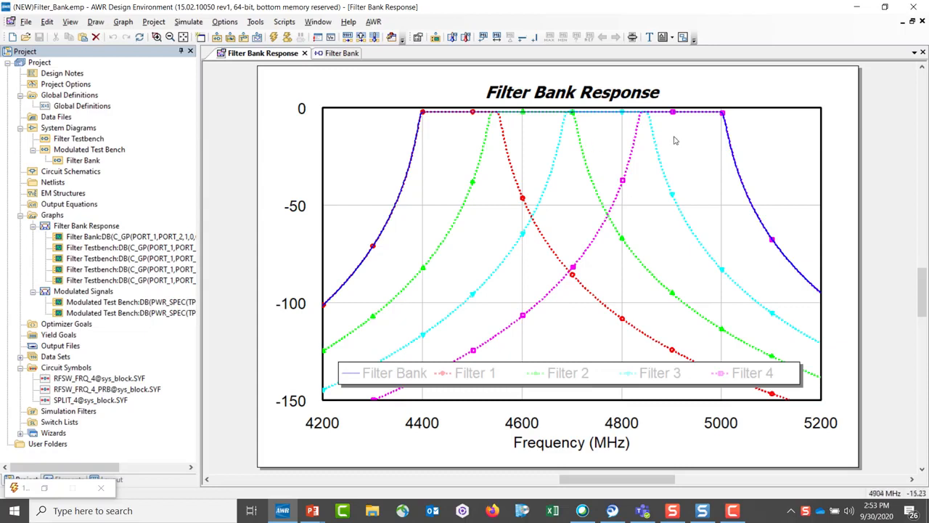
mouse_move(346, 331)
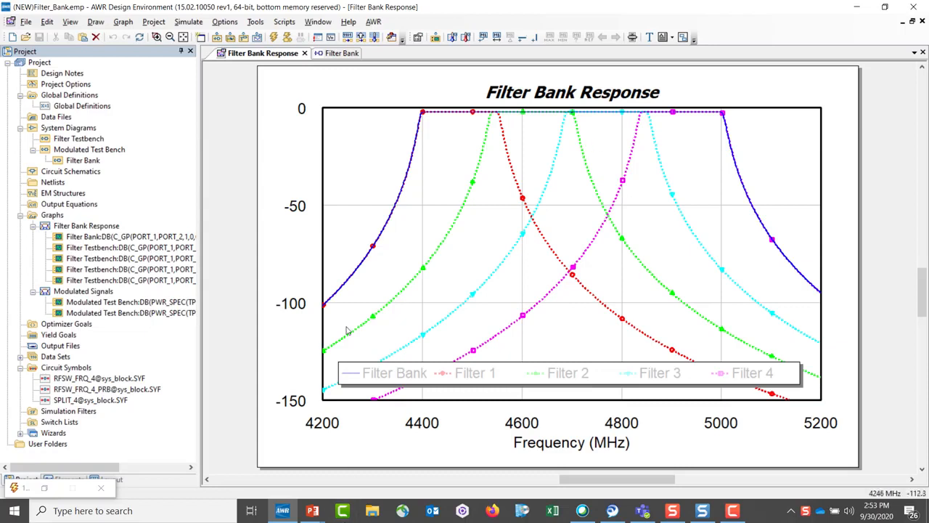
mouse_move(301, 82)
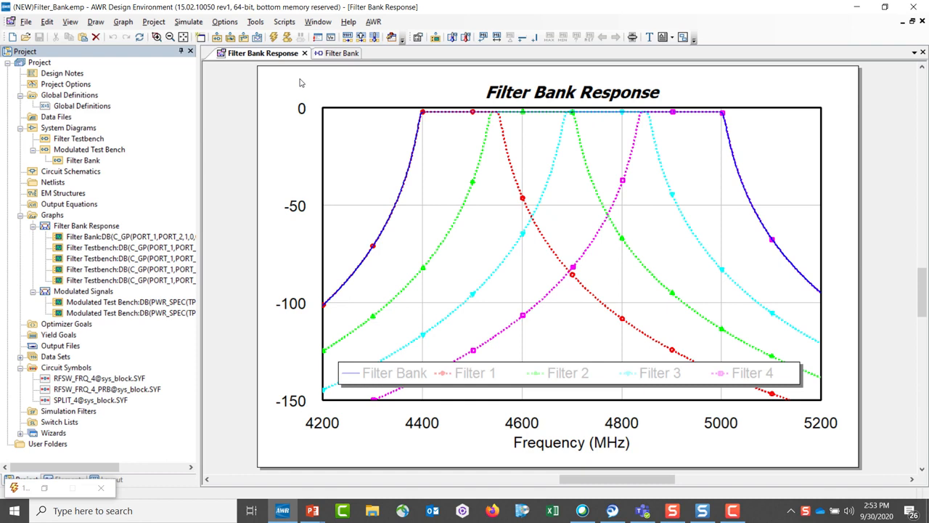
click(348, 21)
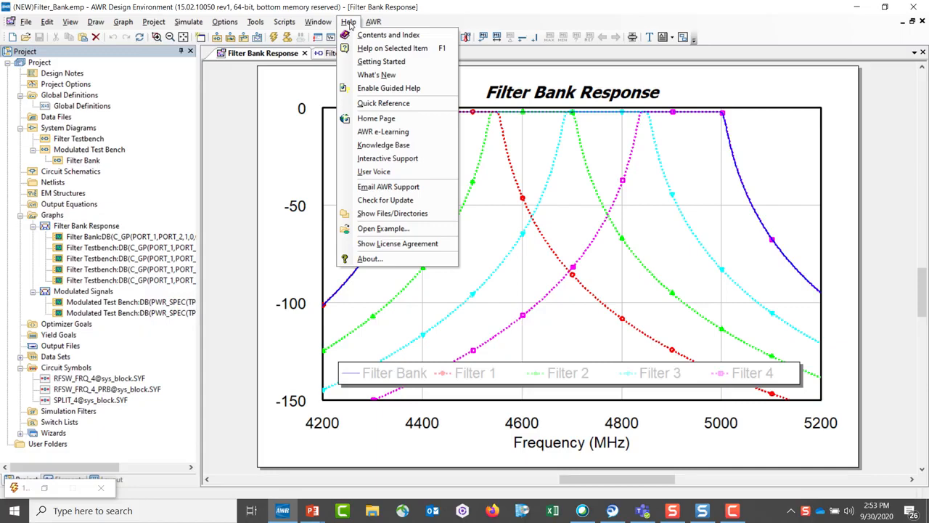
mouse_move(376, 75)
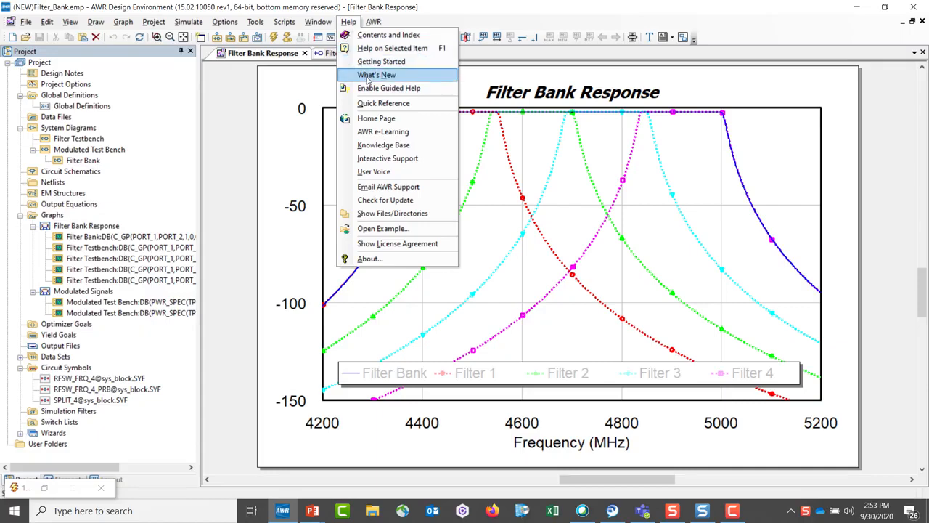
Choose What's New to show the v15 help page.
click(377, 75)
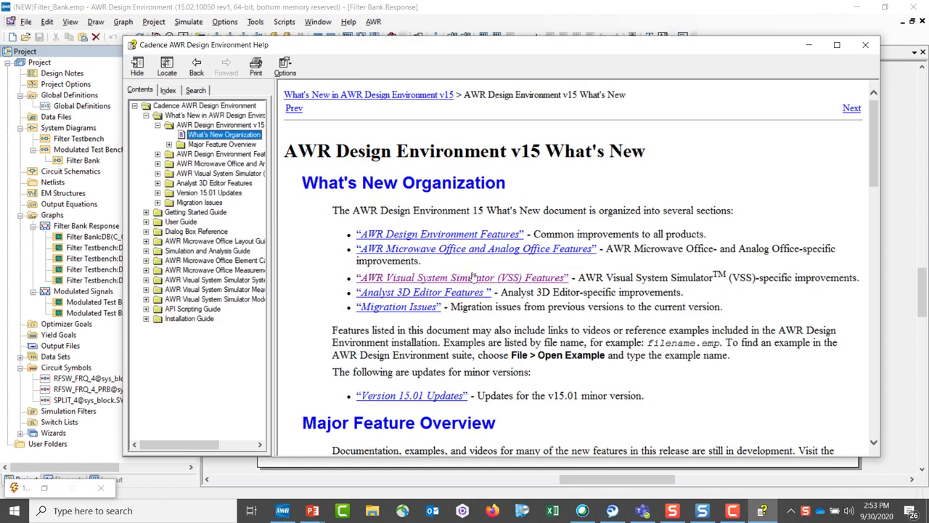
Open VSS Features and scroll down to the VSS Amplifier Model Updates section.
click(461, 277)
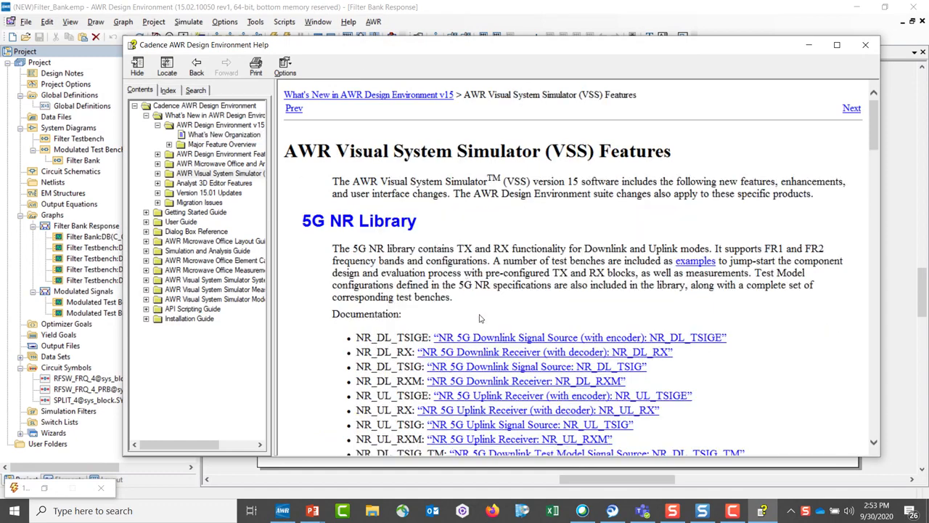
scroll(down, 3)
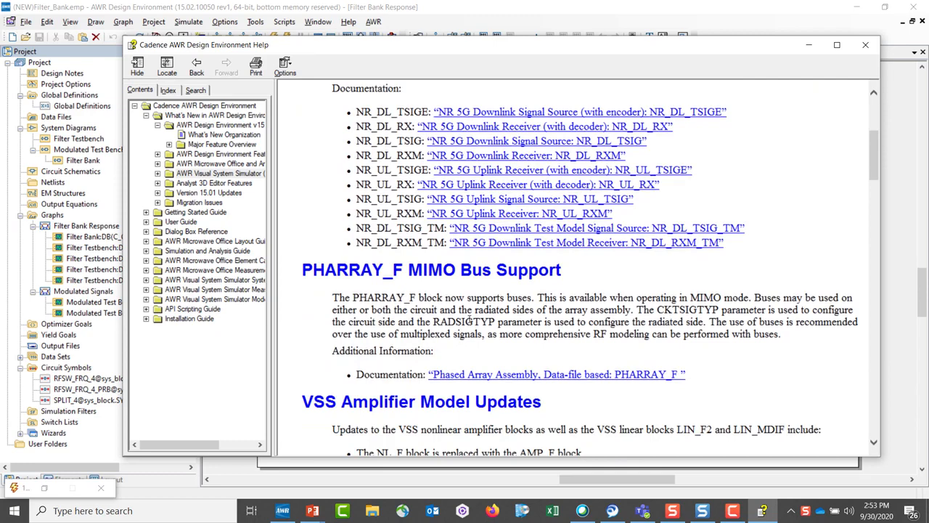
scroll(down, 3)
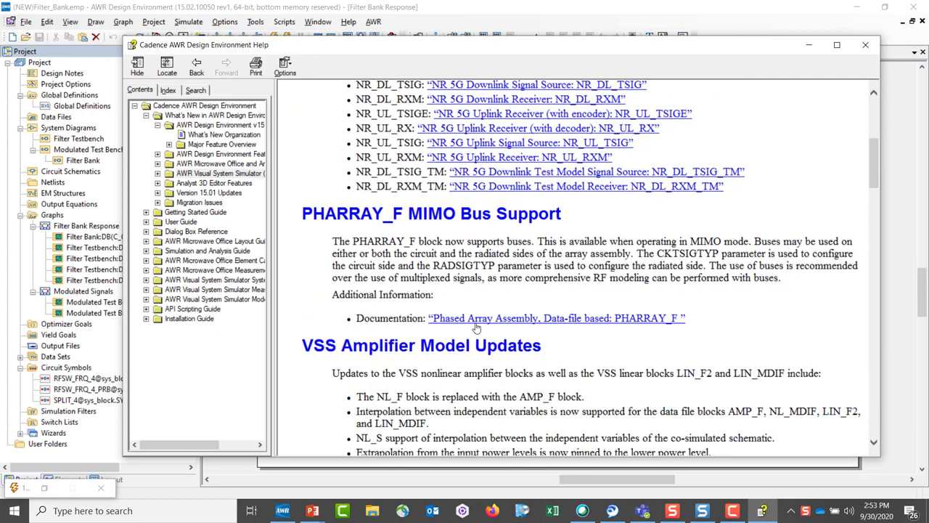
scroll(down, 3)
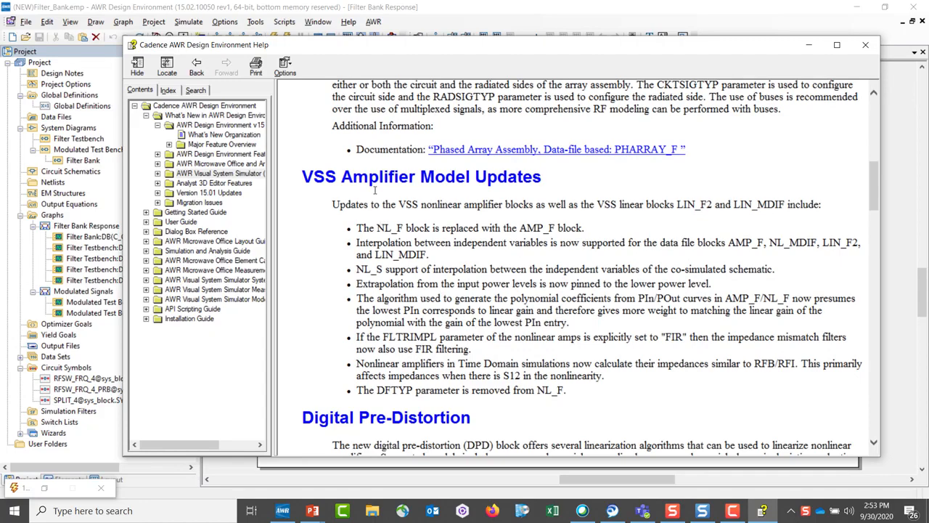
mouse_move(401, 196)
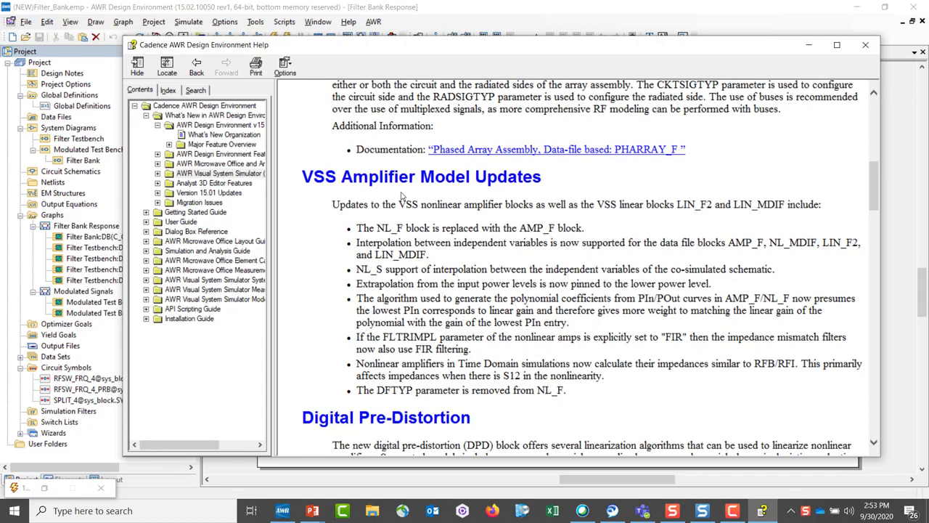